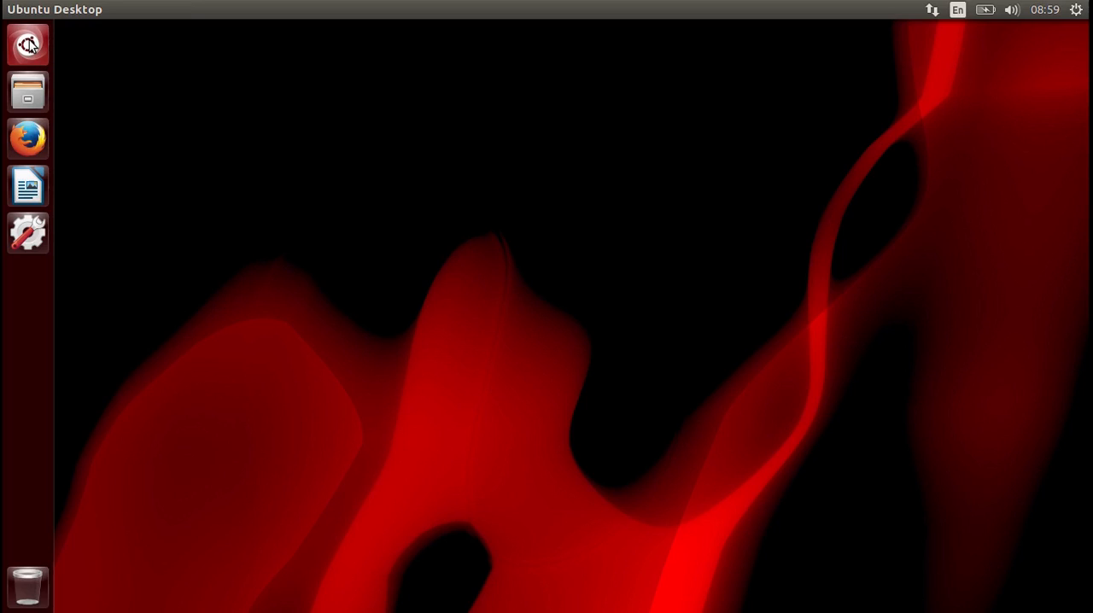
Step: Search the Dash for 'sof' to find Software & Updates
click(27, 44)
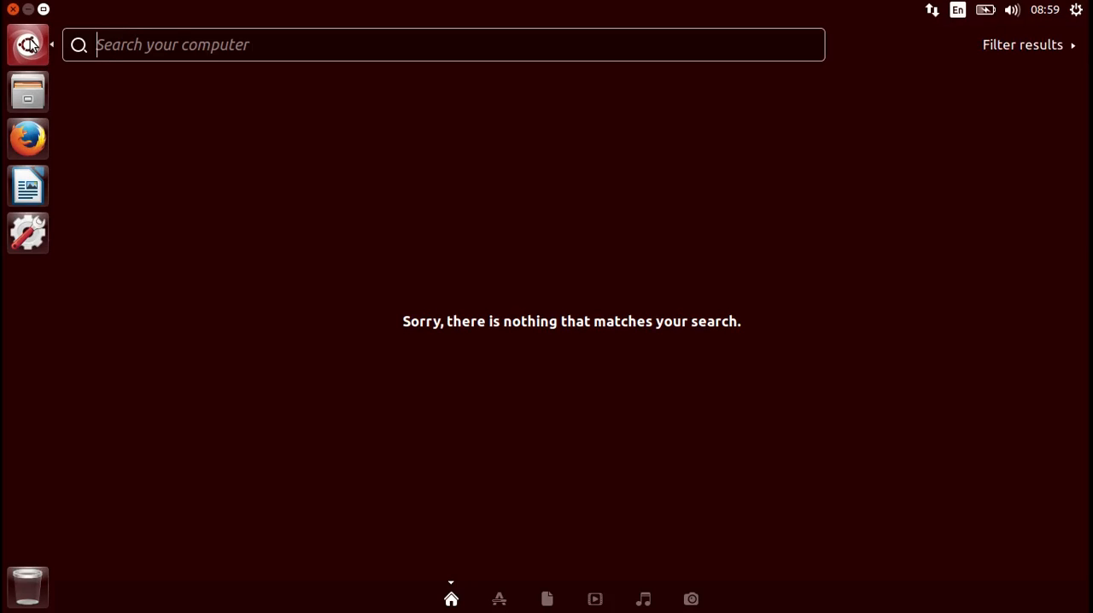
text(sof)
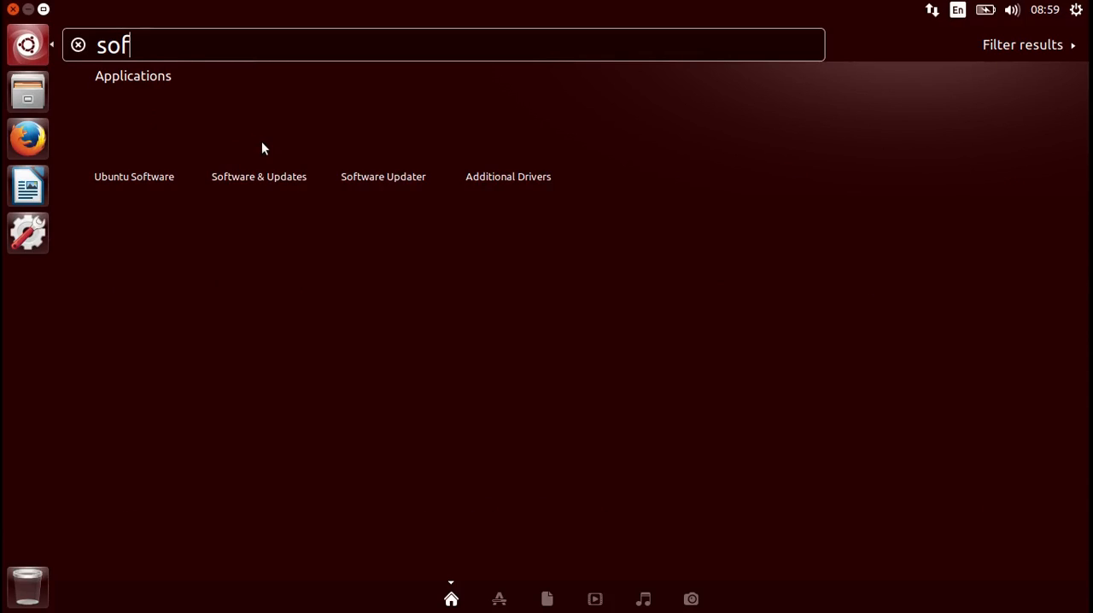
mouse_move(263, 145)
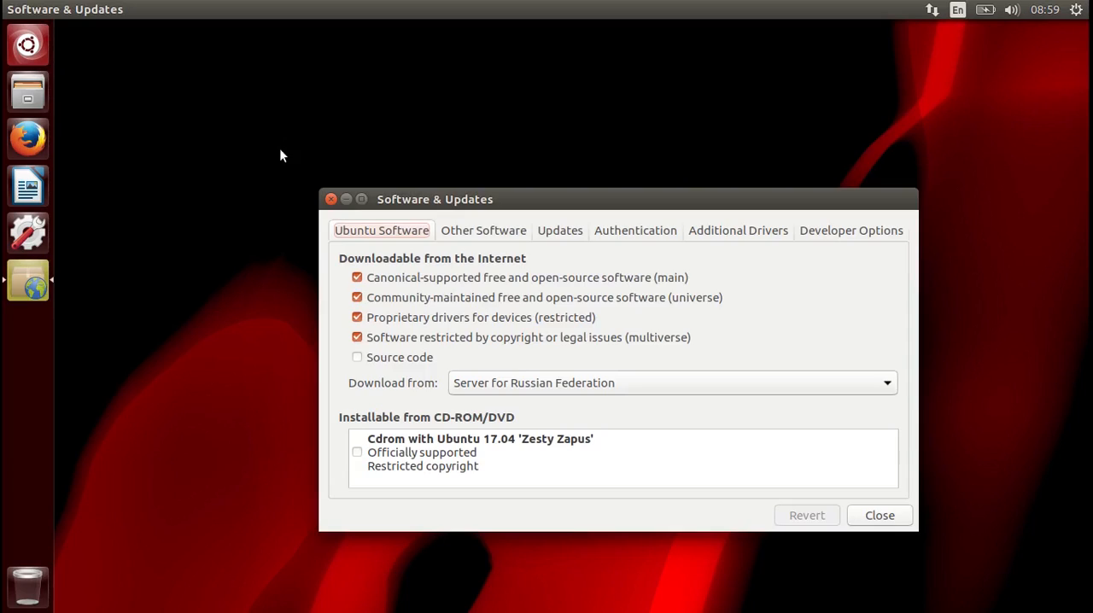
Step: Enable both Canonical Partners entries under Other Software, authenticating with the password
click(482, 229)
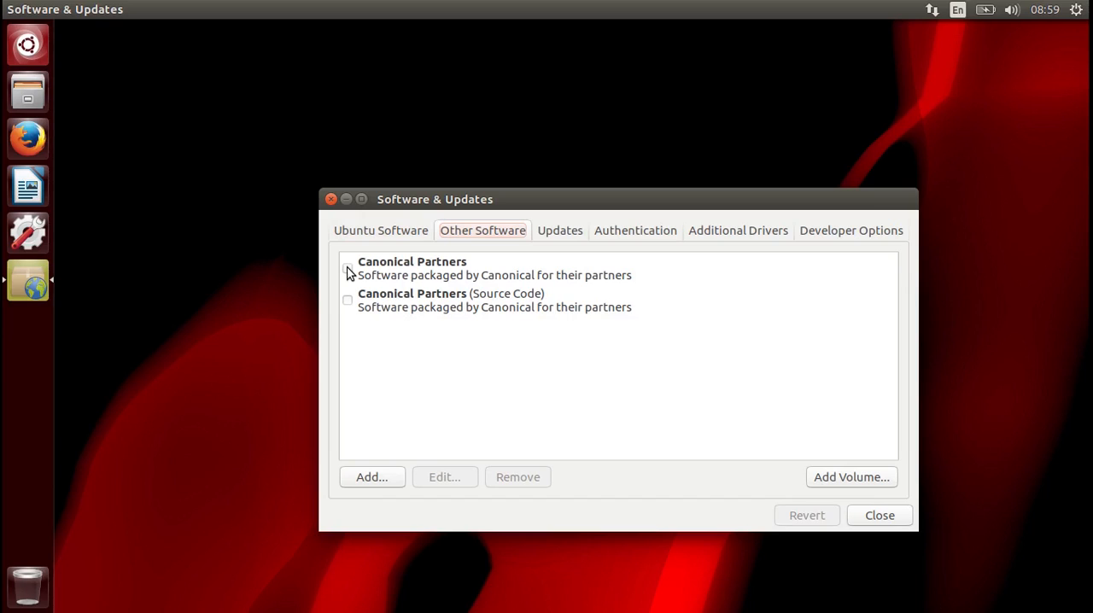
click(349, 263)
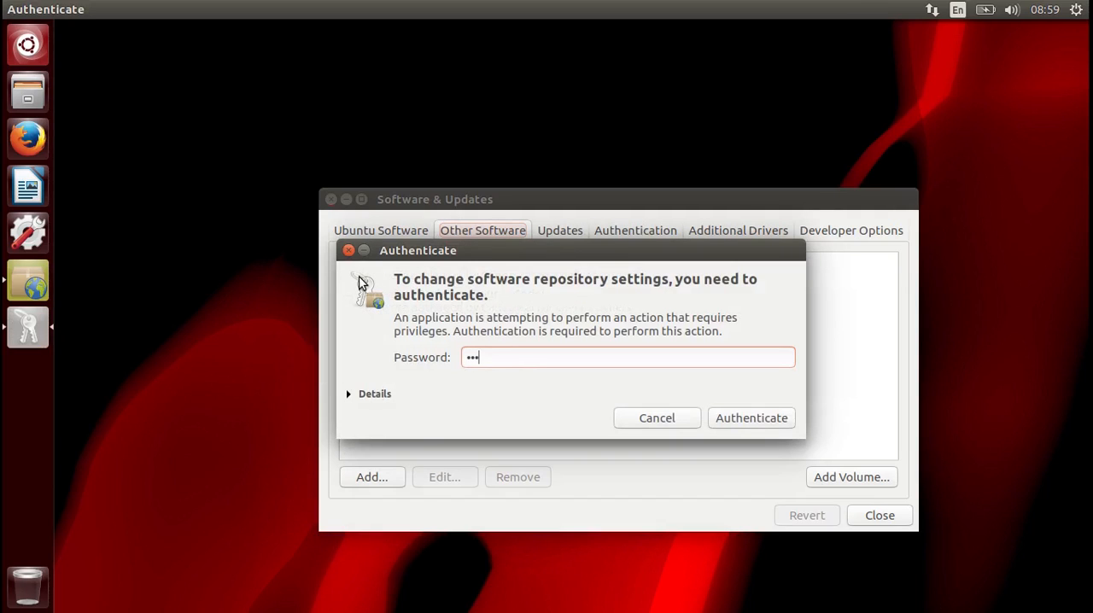
click(751, 419)
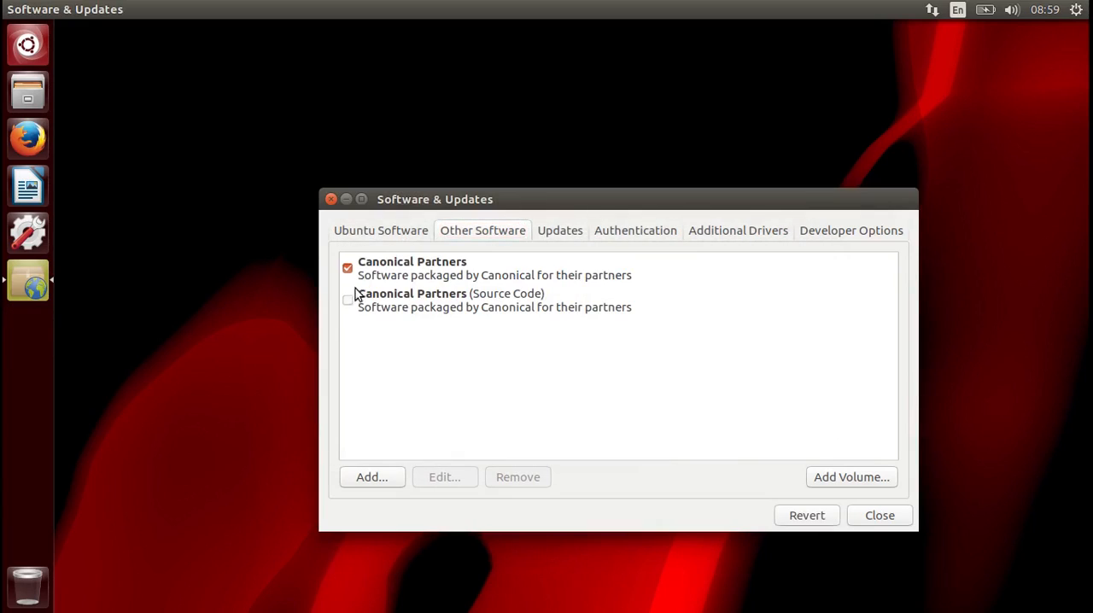
click(349, 301)
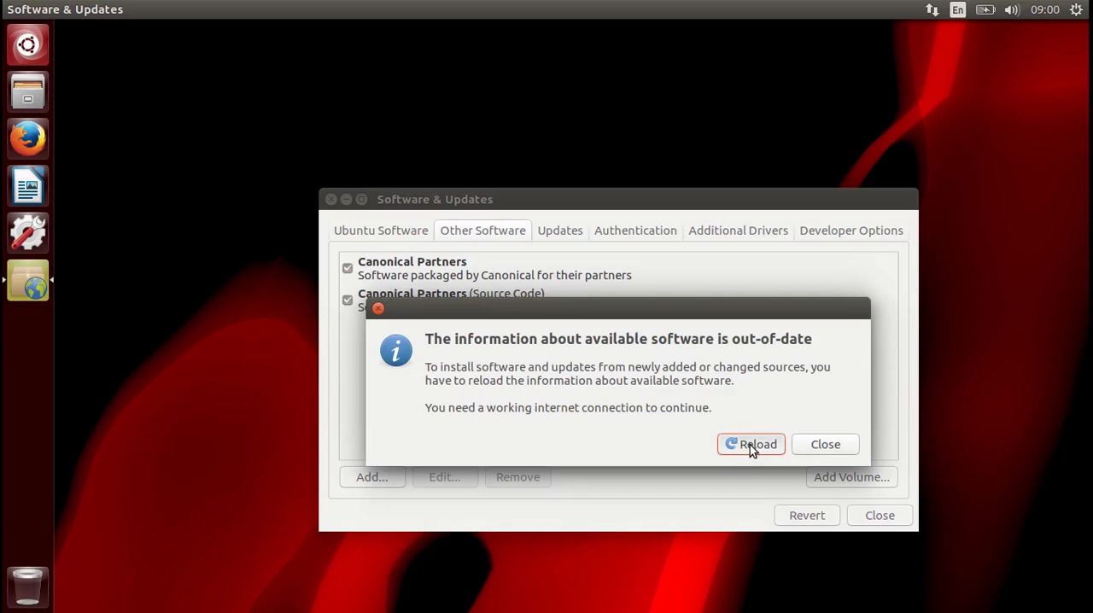
Step: Reload the out-of-date software information so the new sources take effect
click(751, 444)
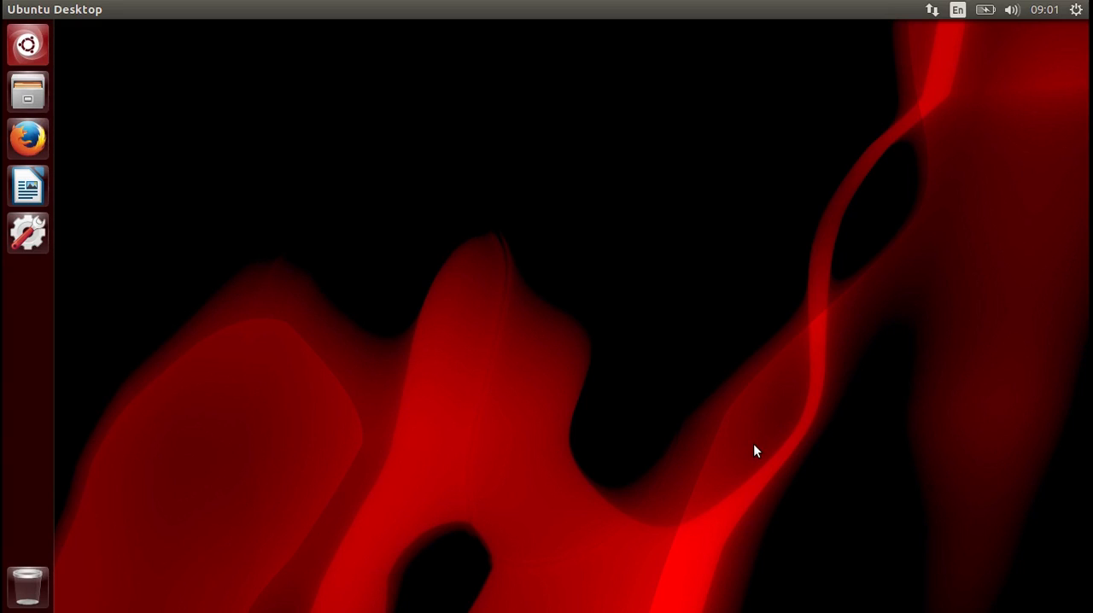
Step: Run 'sudo apt install skype' in a Terminal to begin installing Skype
text(sof)
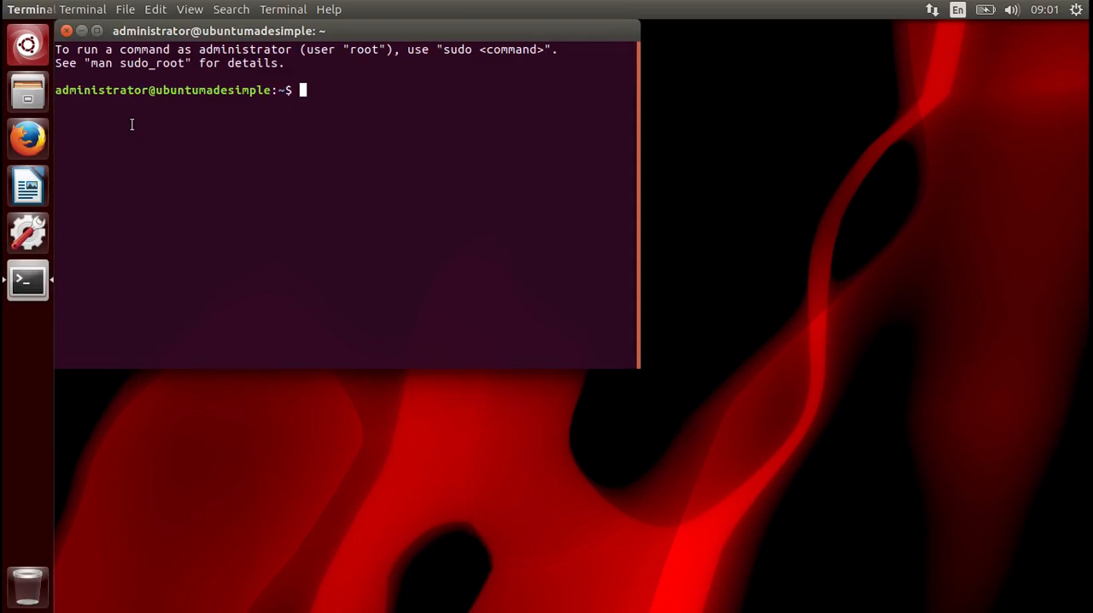
text(sudo ap)
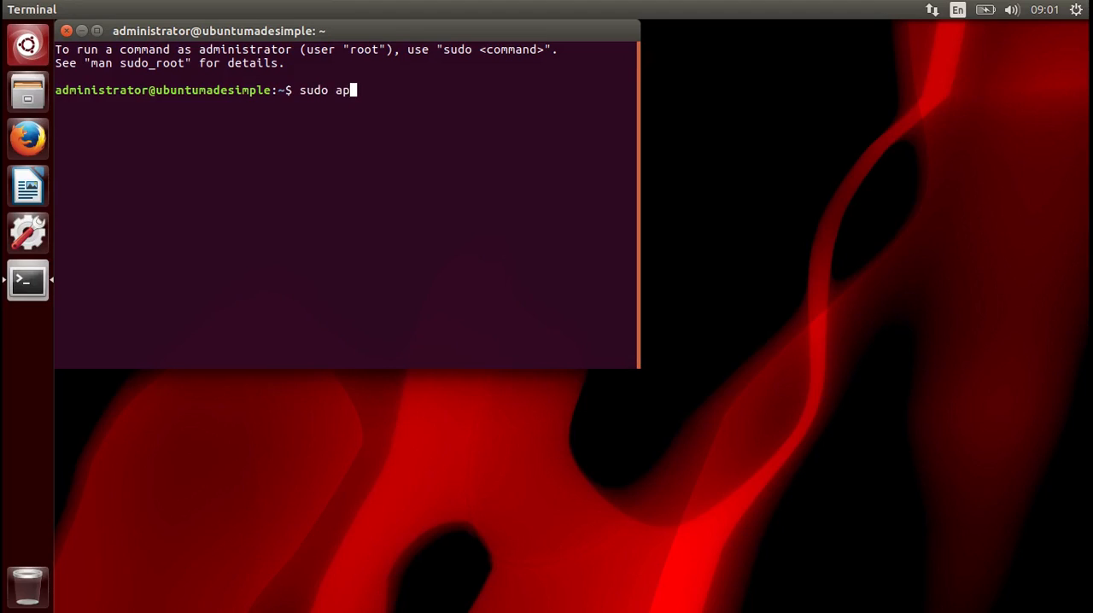
text(t in)
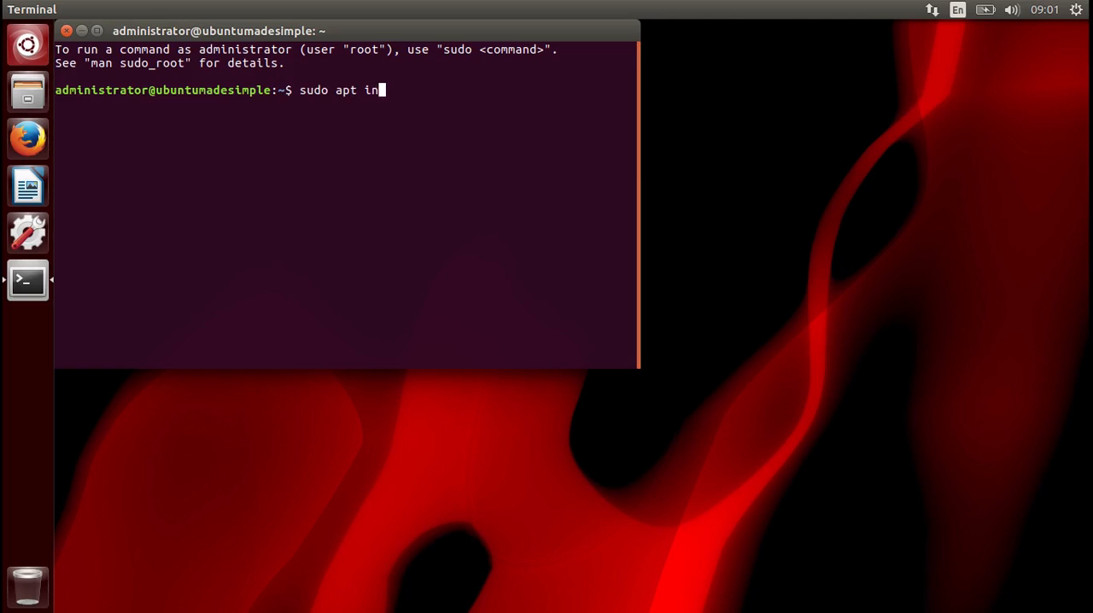
text(stall)
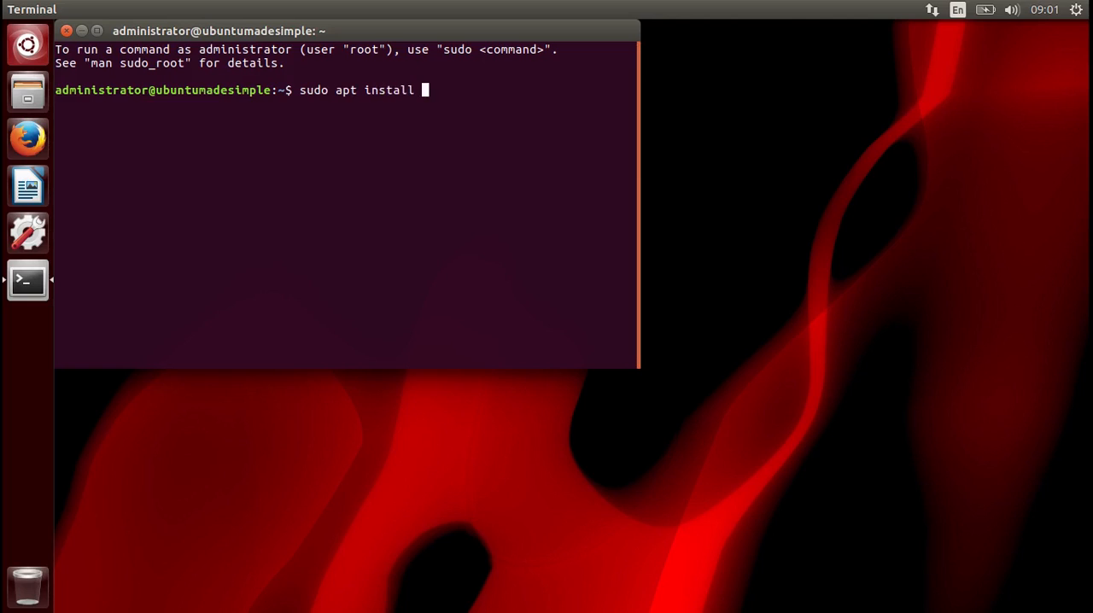
text(skype)
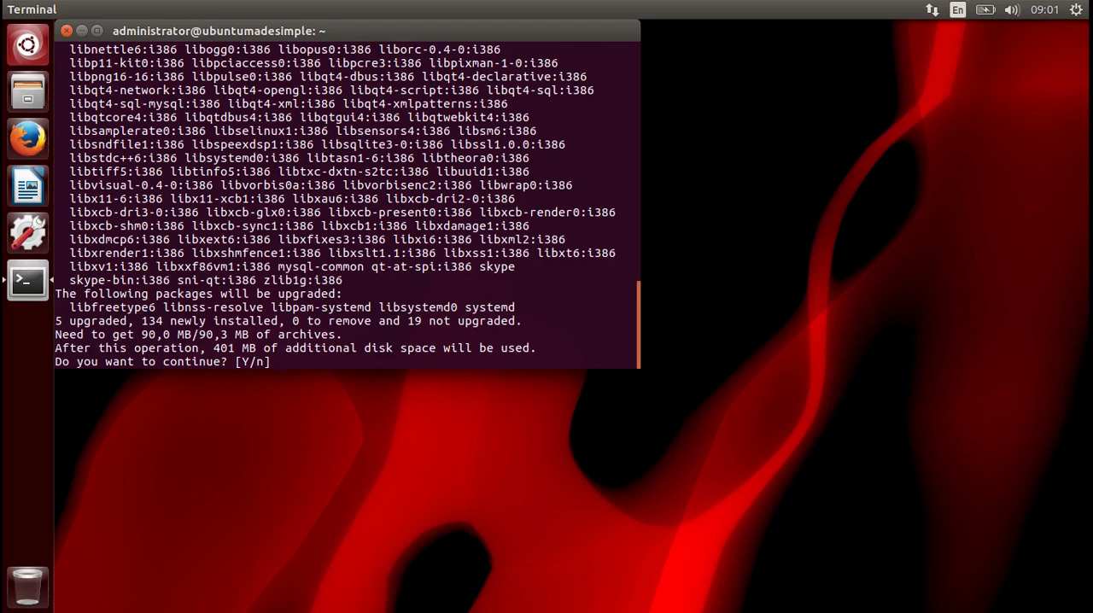
Step: Answer 'y' to confirm installing the 134 packages and let Skype finish setting up
text(y)
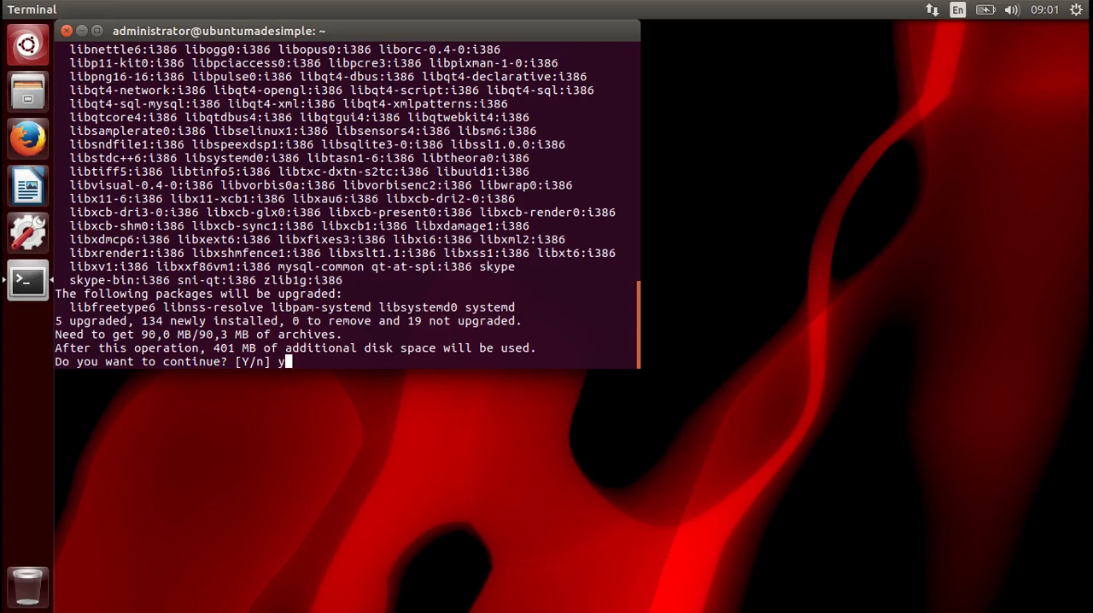
key(Return)
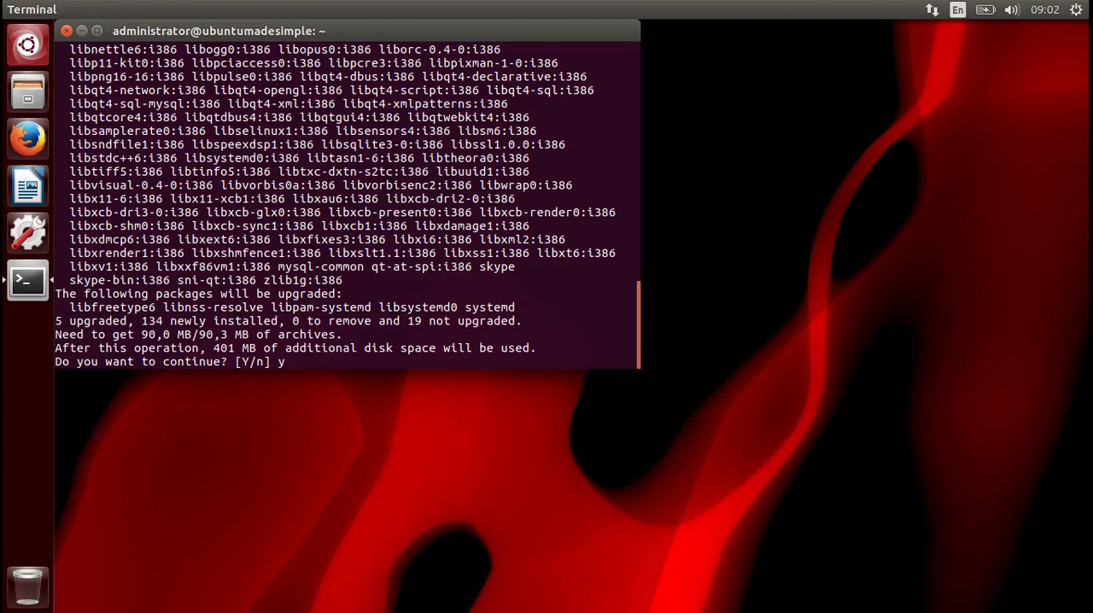
key(Return)
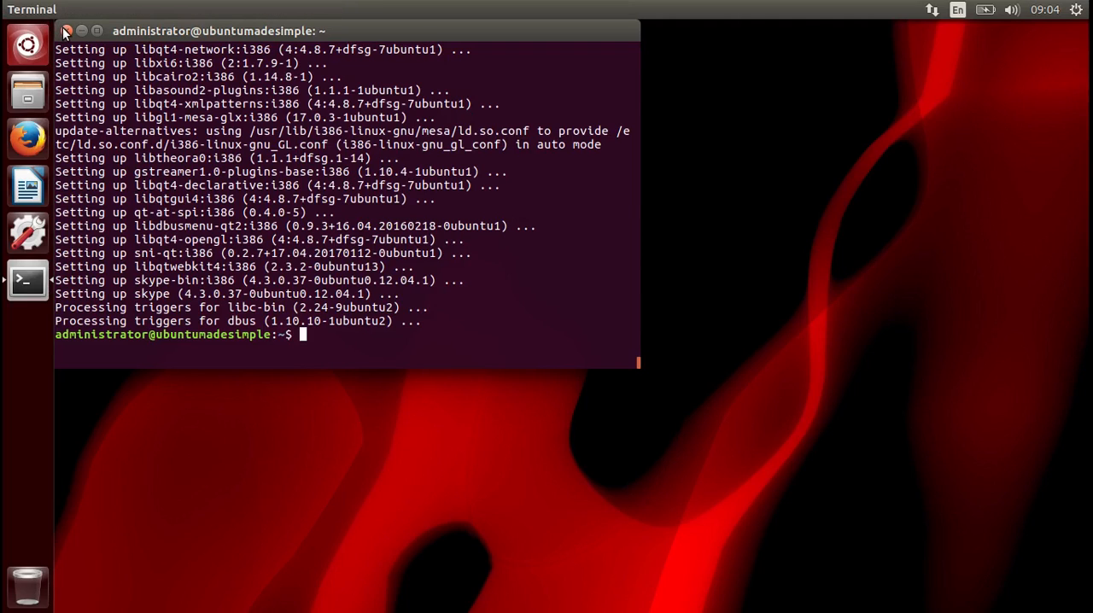
Step: Close the Terminal and search the Dash for 'sk' to launch Skype
click(68, 31)
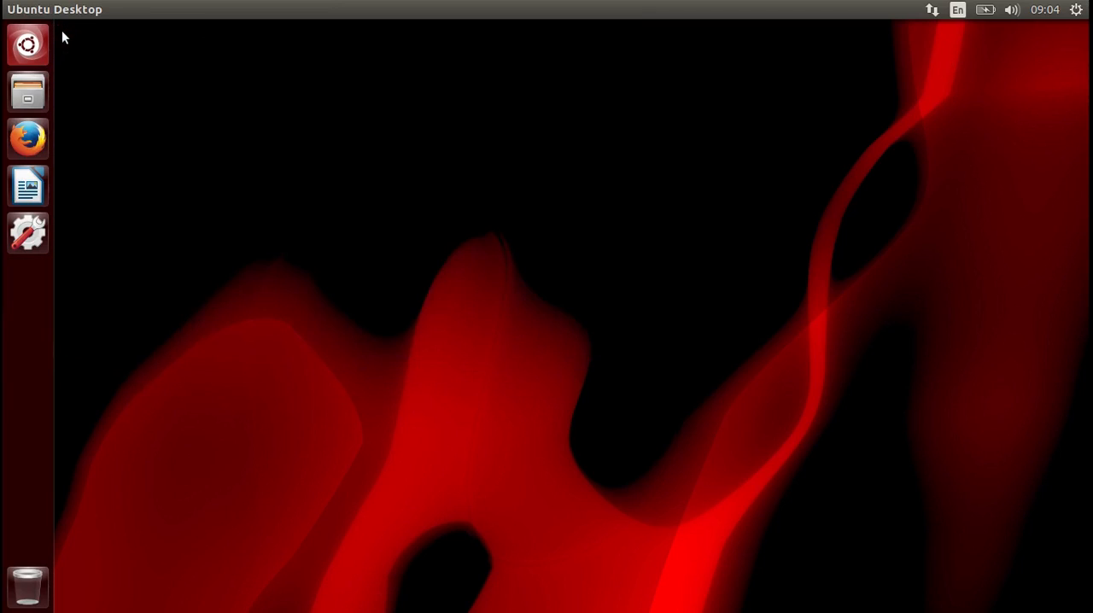
text(ter)
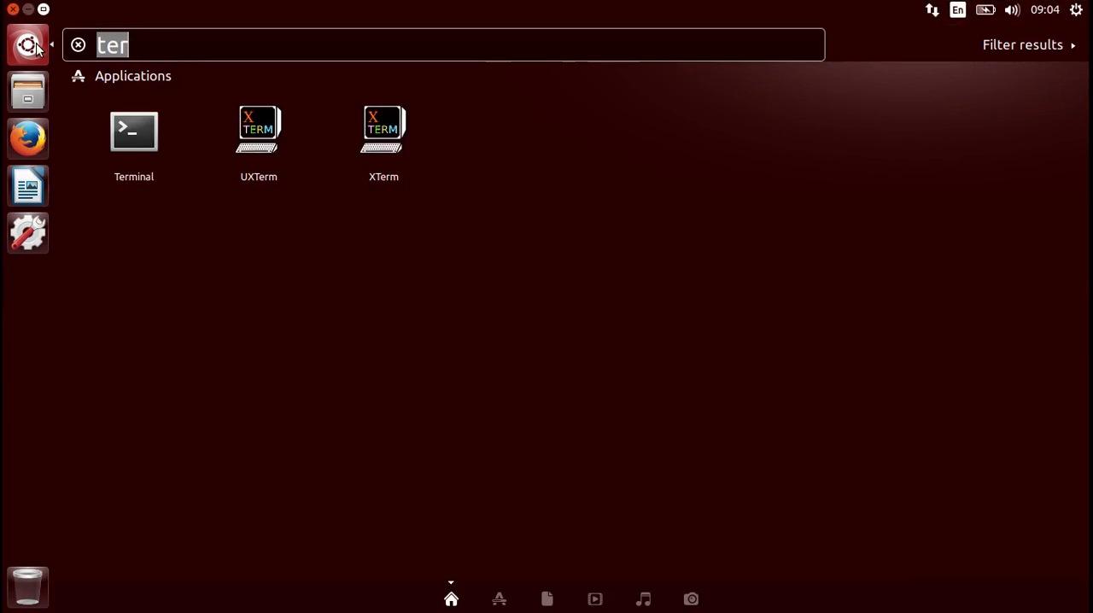
text(sk)
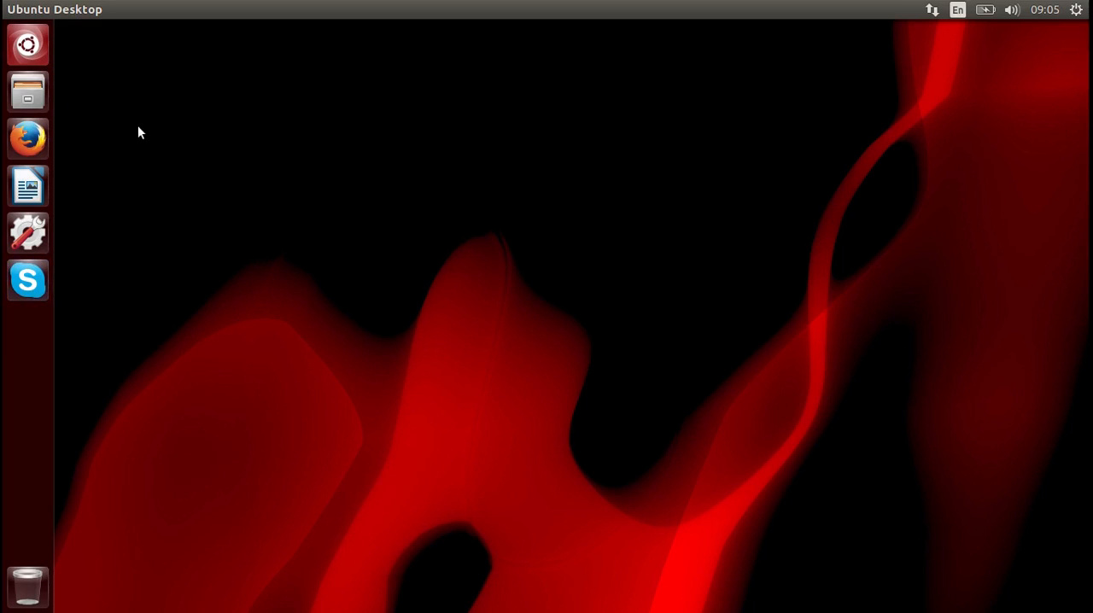
mouse_move(2, 333)
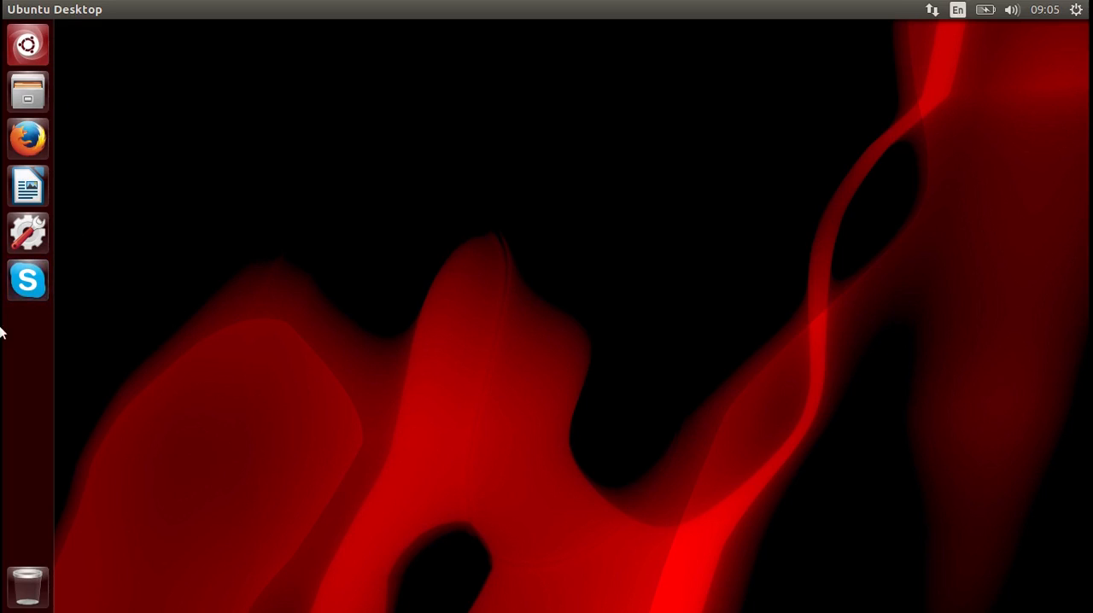
mouse_move(27, 280)
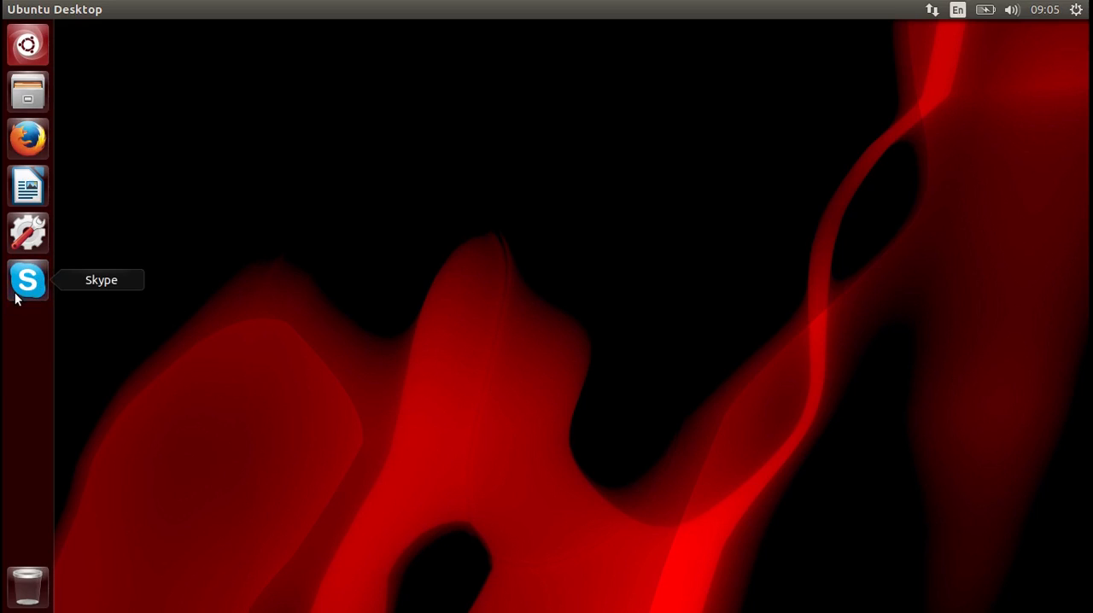
mouse_move(680, 246)
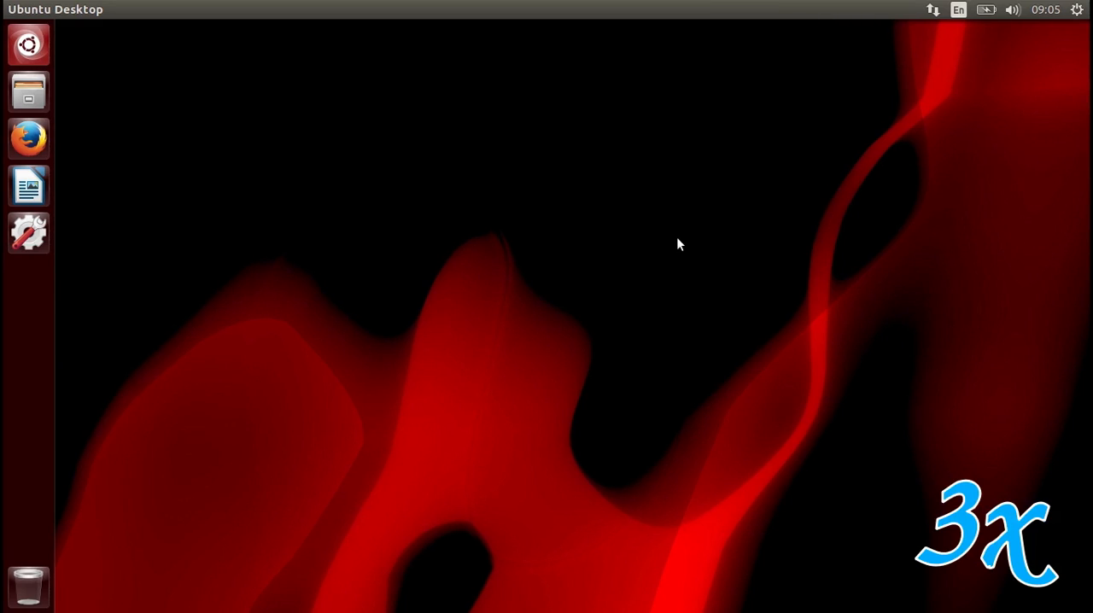
Step: Reselect English (English) as the language in Skype's Terms of Use dialog
click(27, 280)
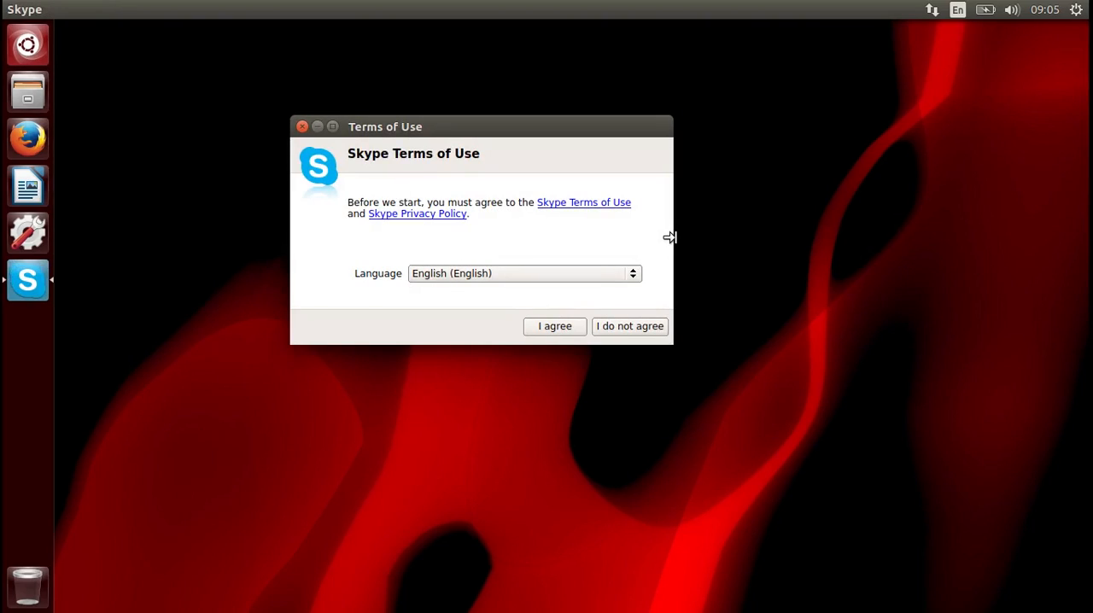
click(522, 273)
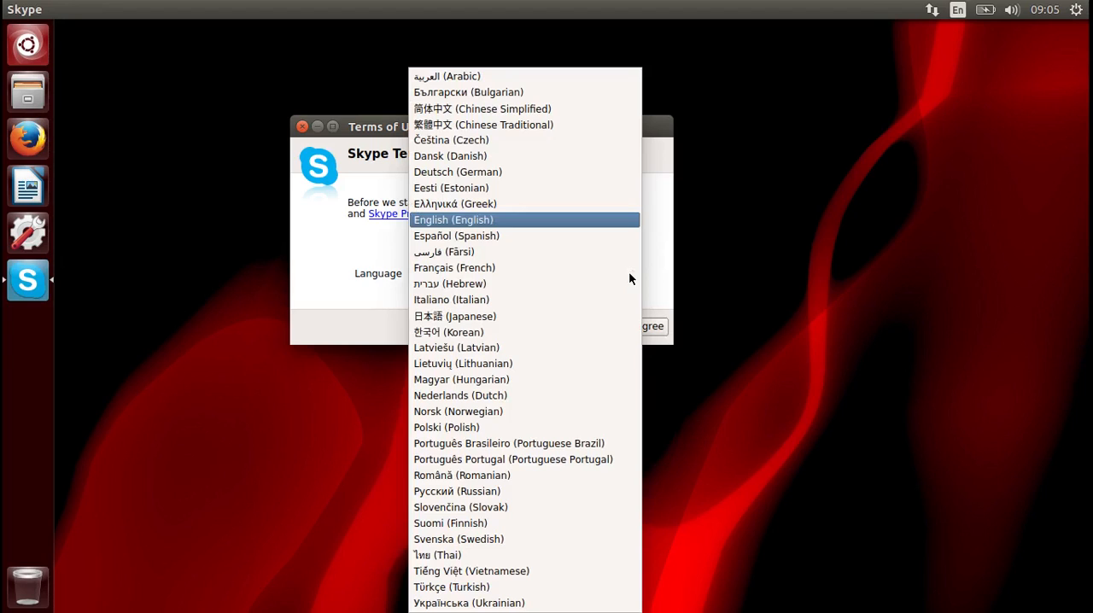
click(452, 219)
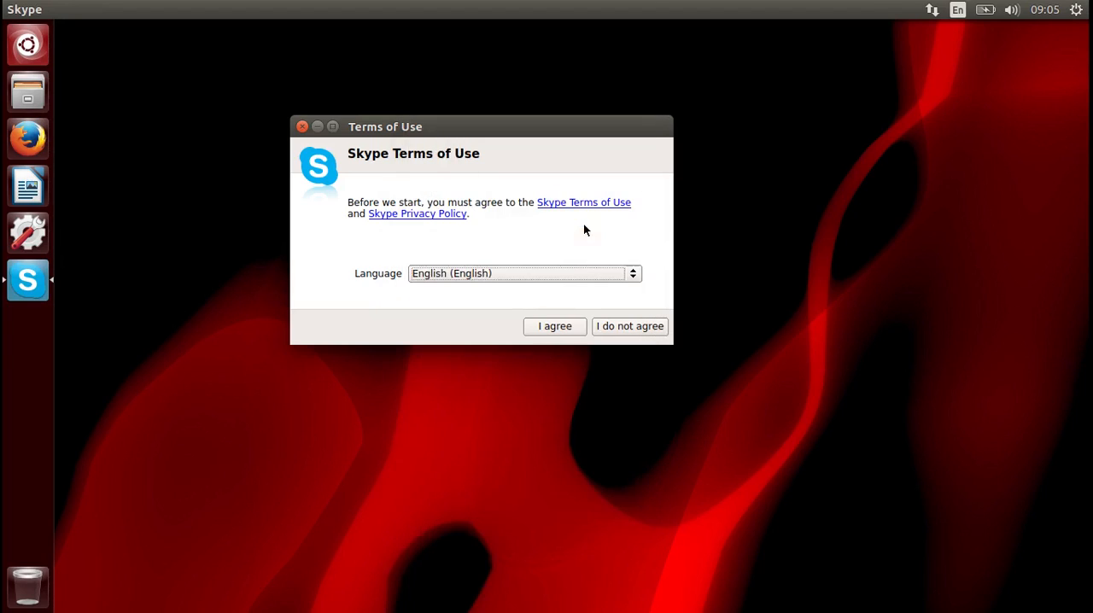